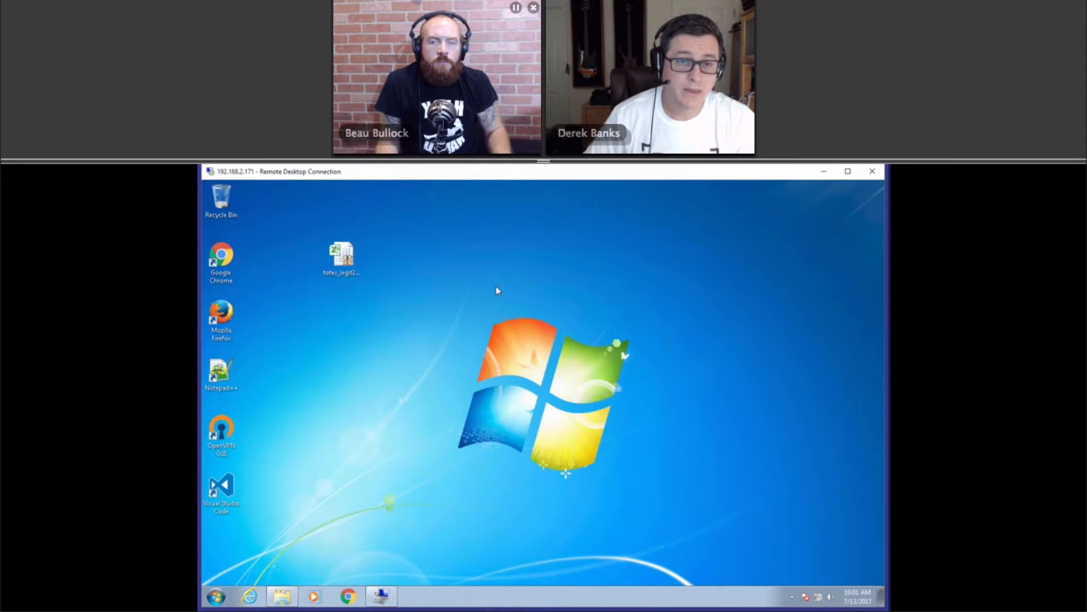
Open totes_legit2.xlsm in Excel and dismiss the fake Corrupt Document error
double_click(340, 254)
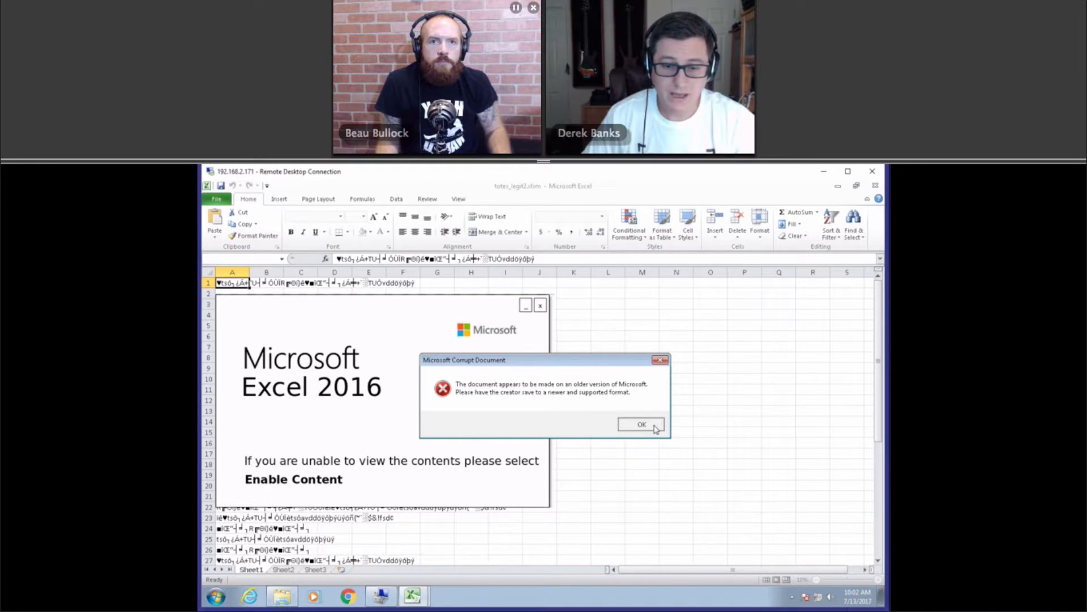
click(641, 424)
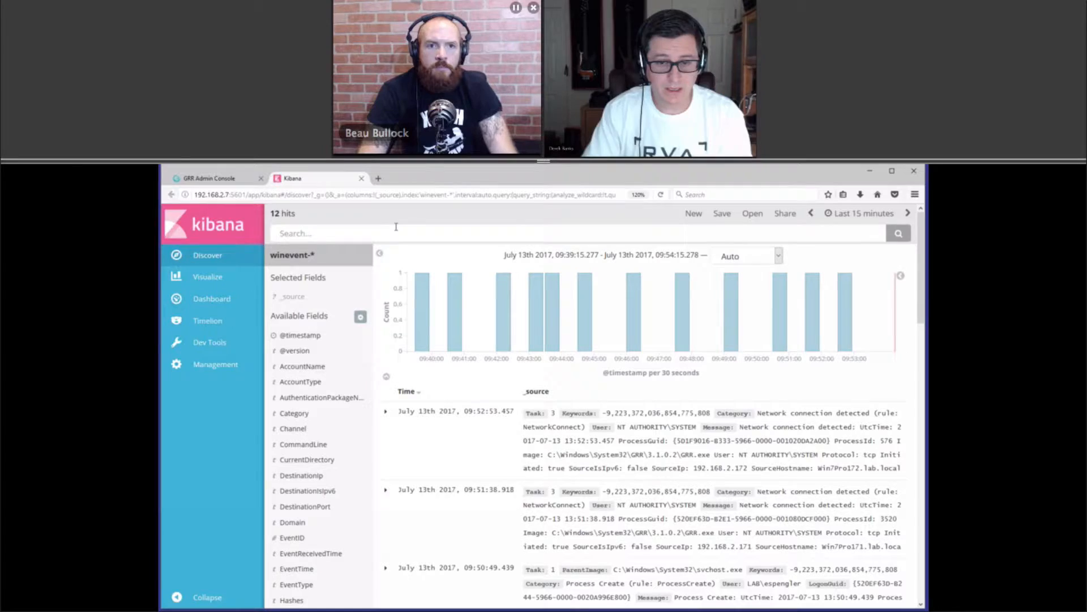
Search Kibana for 'powershell' and scroll through the encoded PowerShell event hits
text(poser)
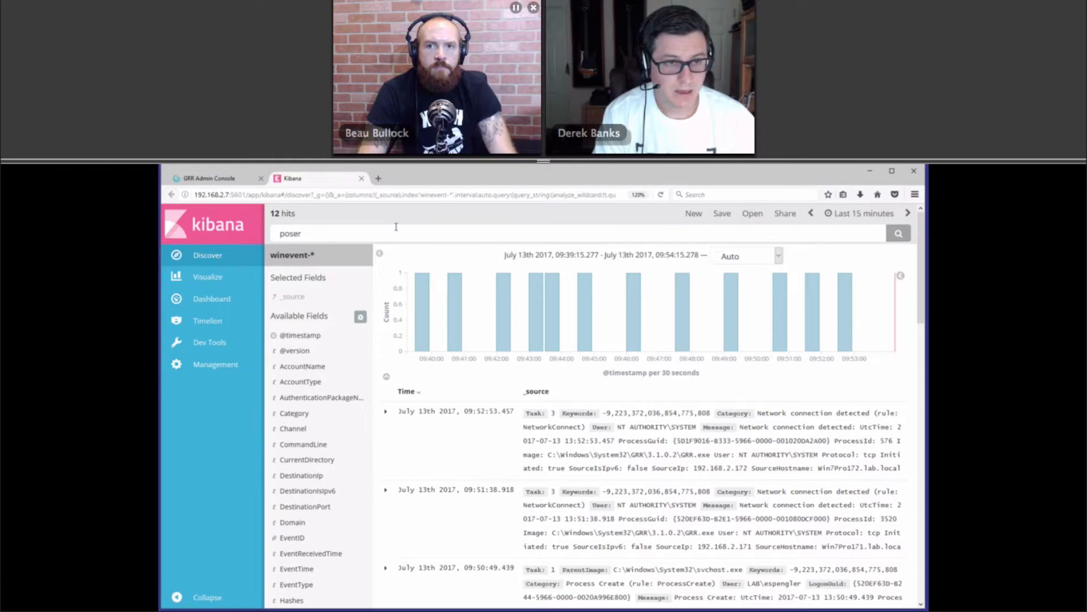
text(powershell)
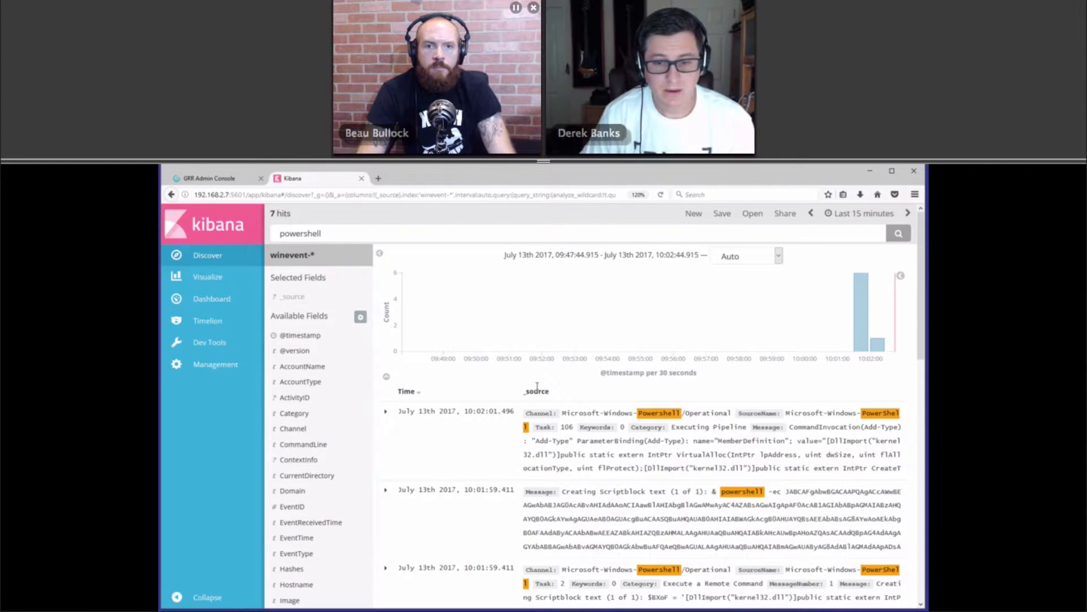
scroll(down, 3)
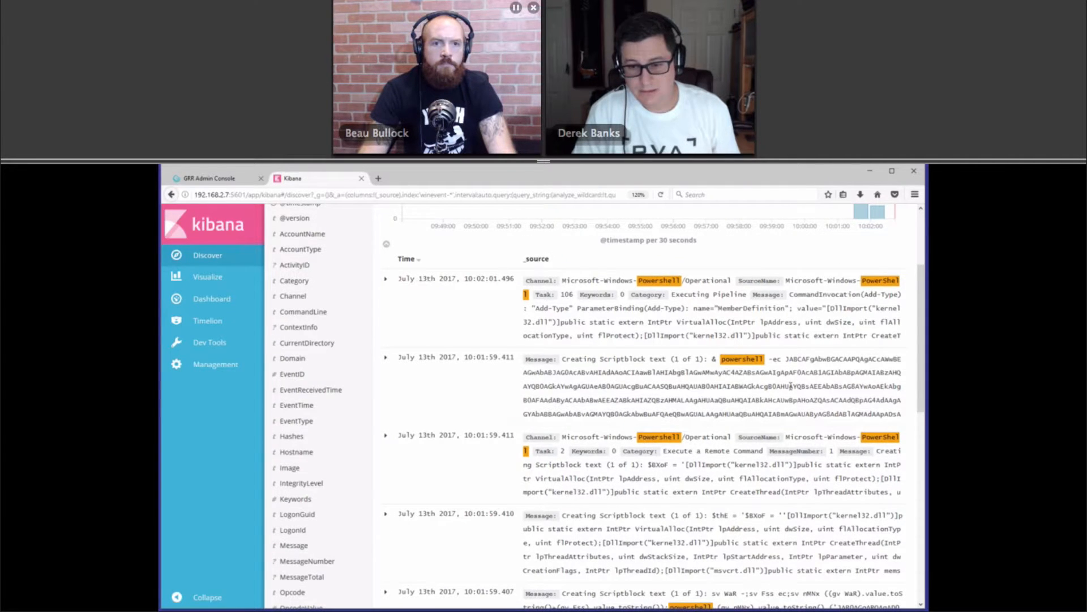
scroll(down, 3)
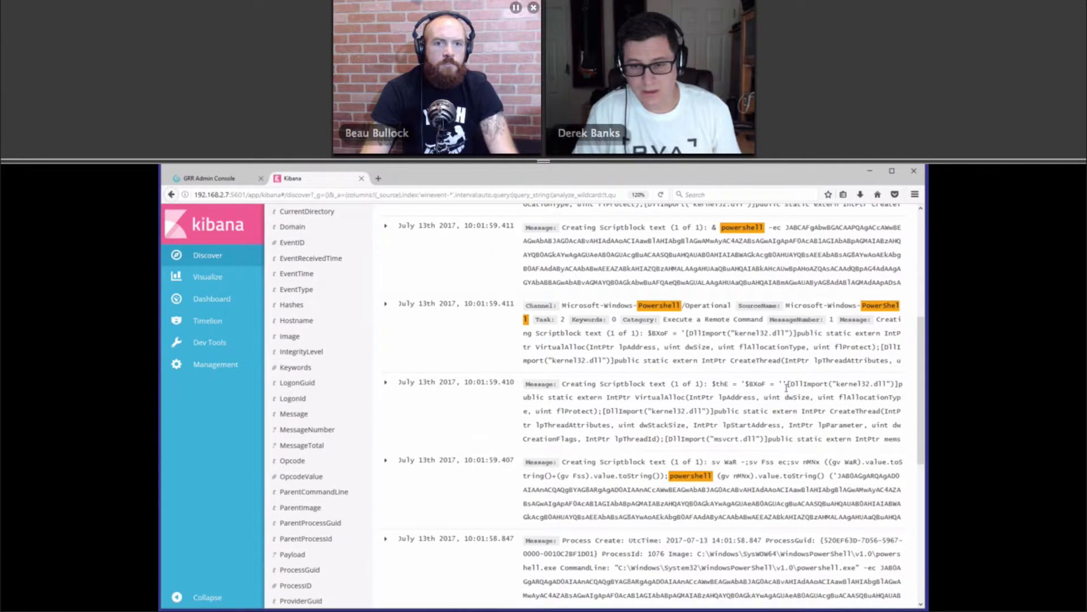
scroll(down, 3)
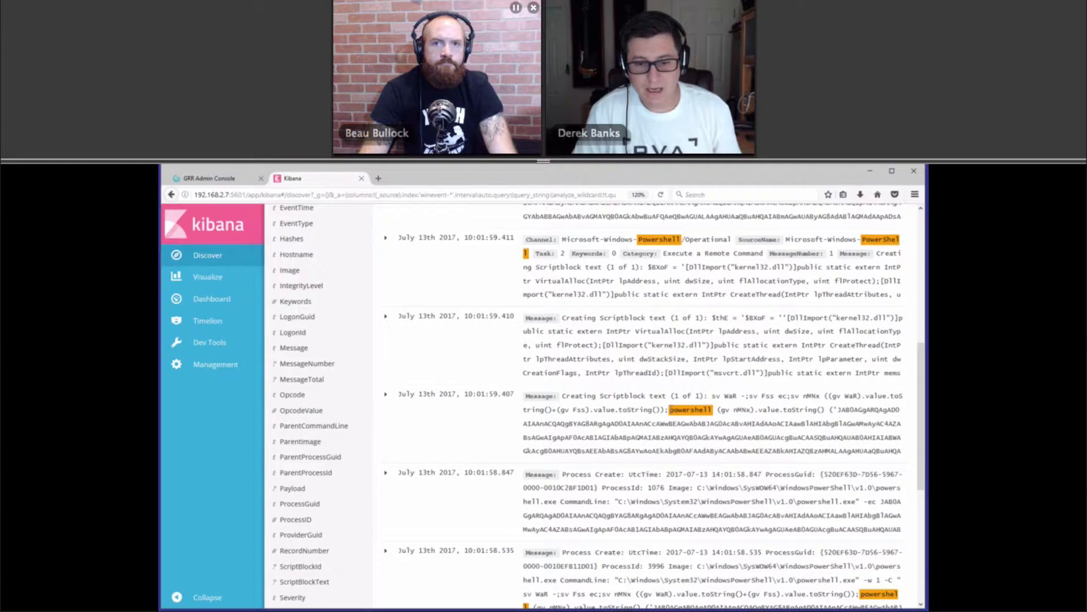
scroll(down, 3)
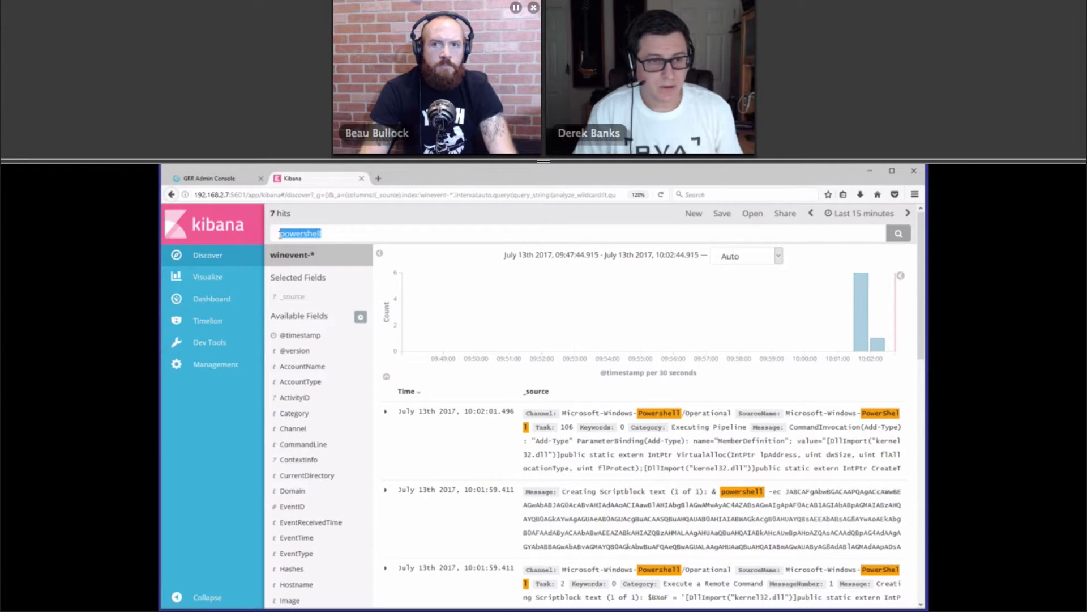
Search Kibana for host 'win7pro171' and scroll through its 34 events
text(win)
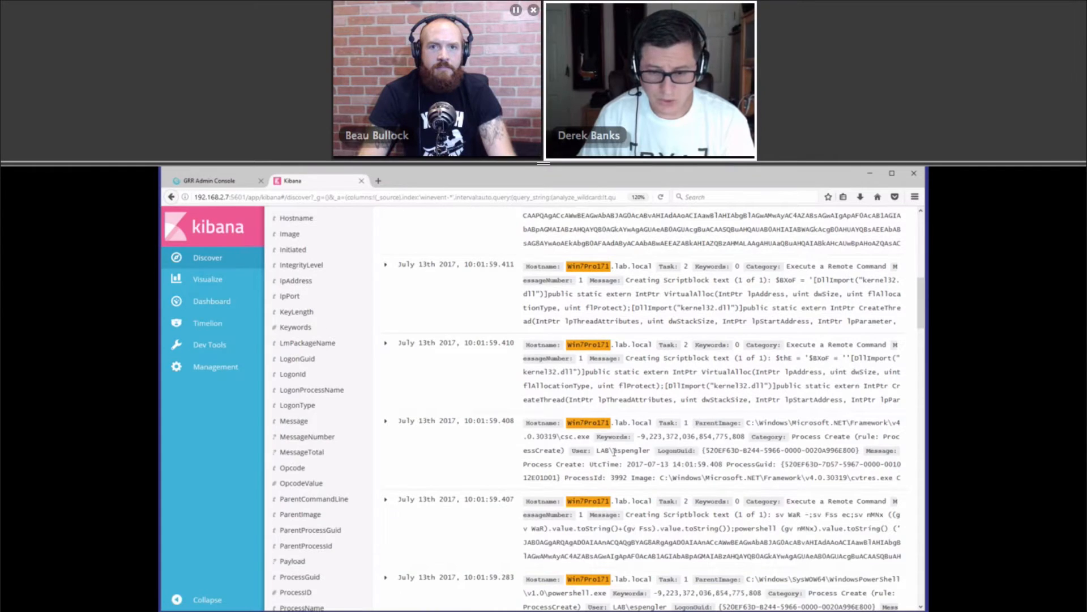
scroll(down, 3)
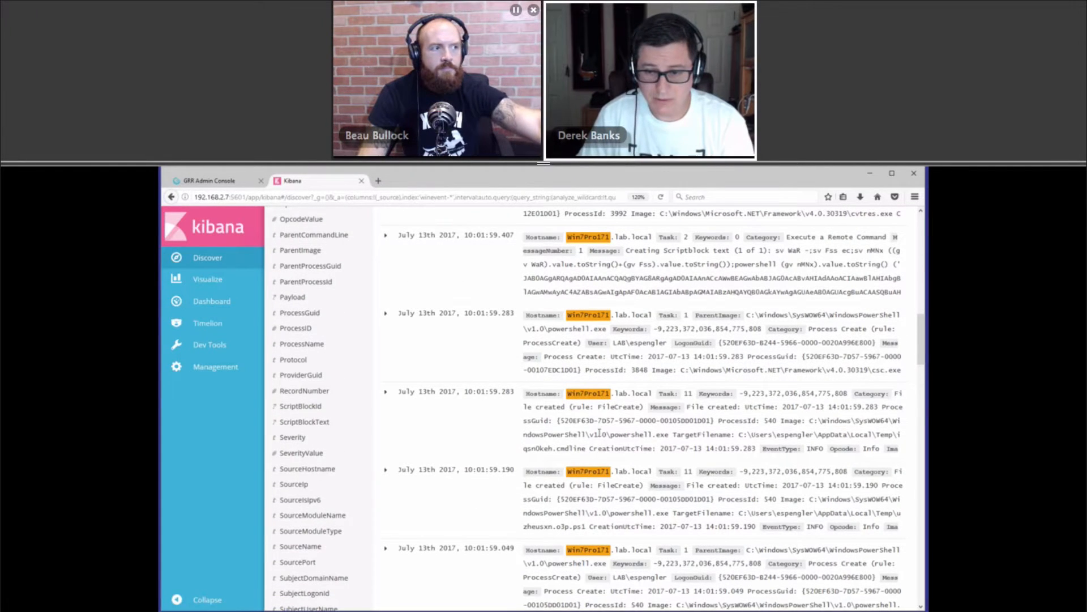
scroll(down, 3)
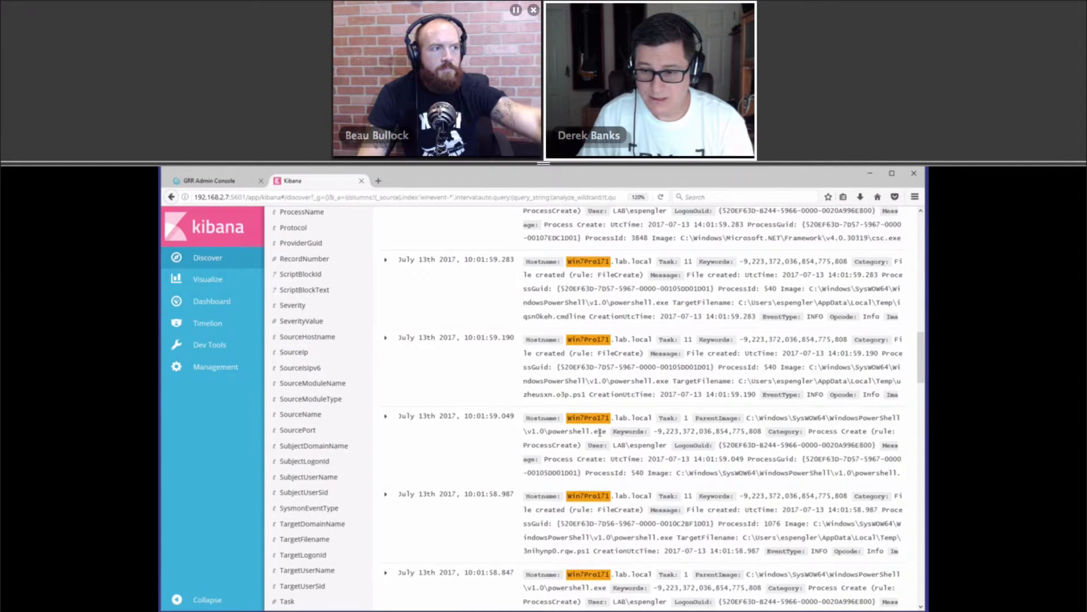
scroll(down, 3)
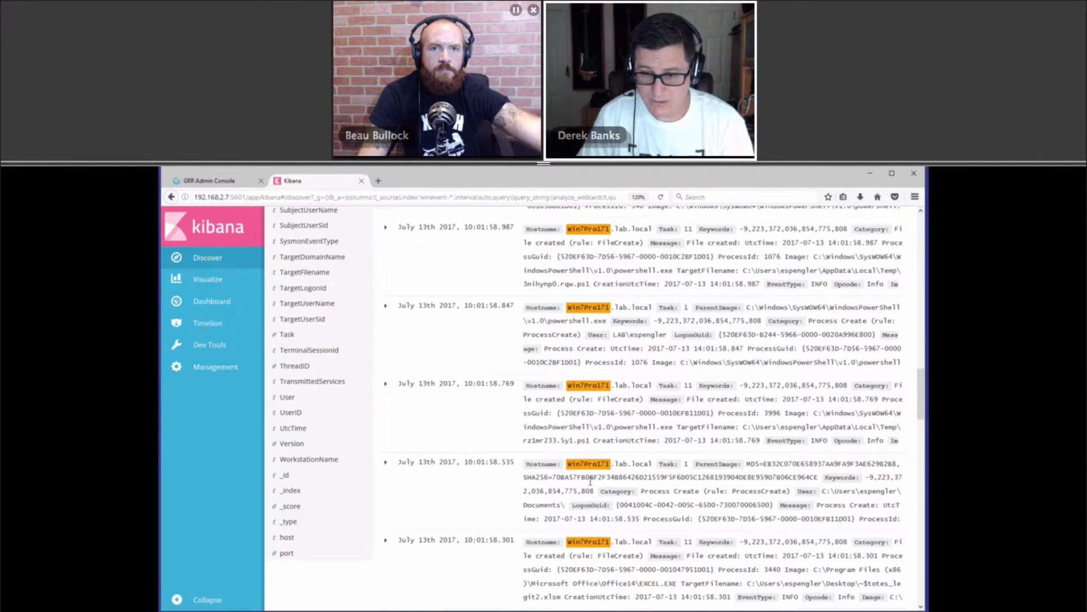
scroll(down, 3)
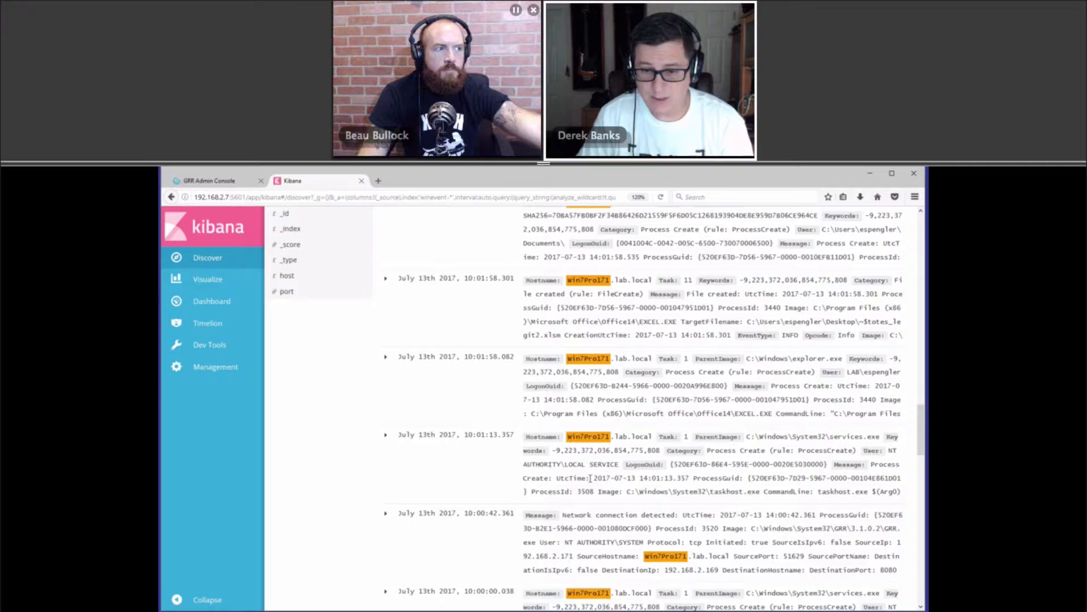
scroll(down, 3)
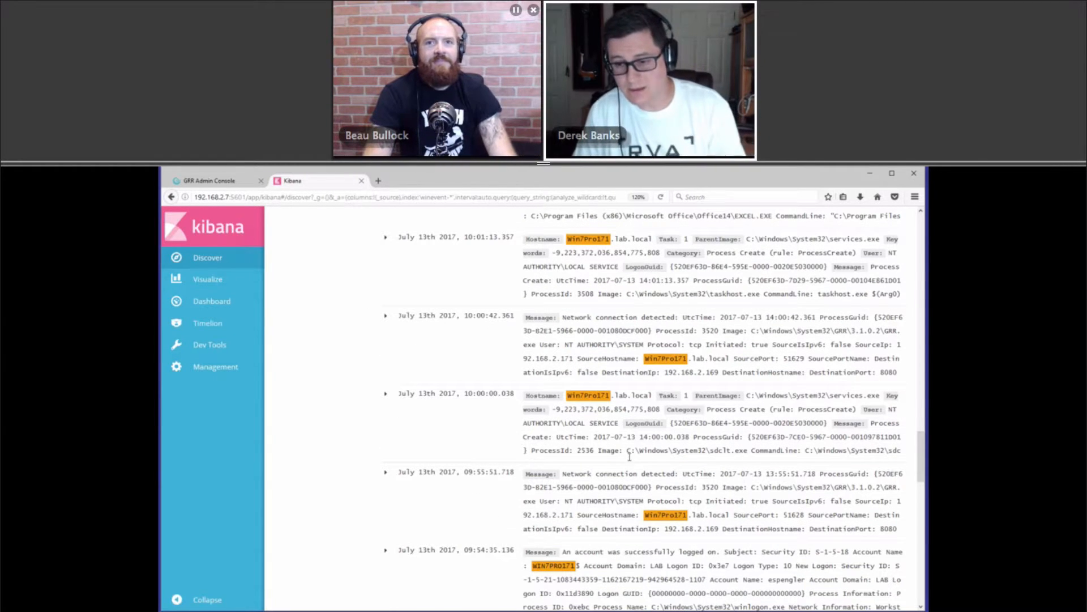
scroll(down, 3)
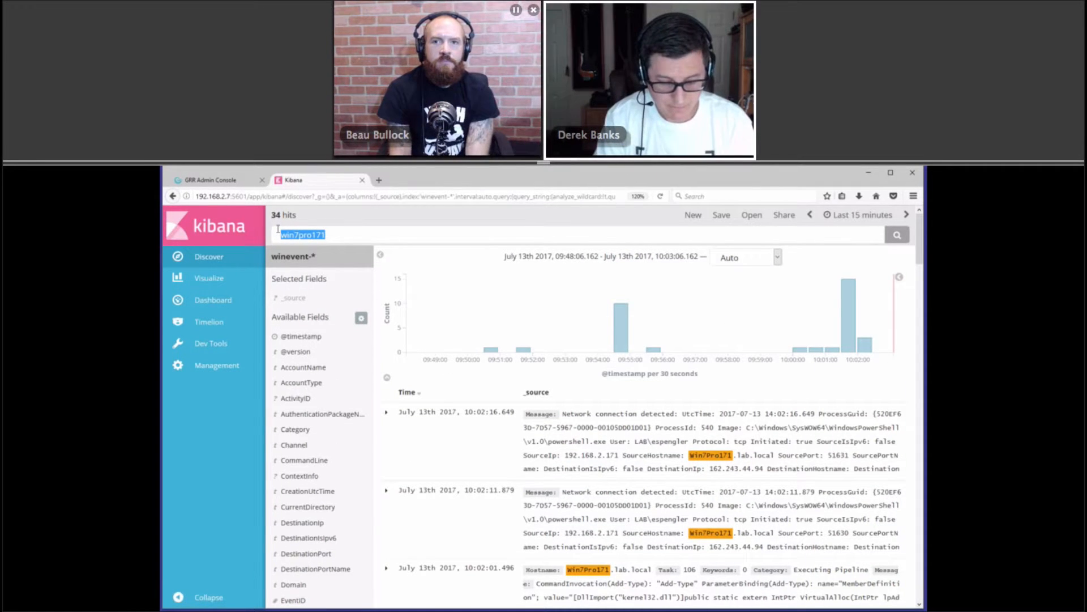
Search Kibana for 'xlsm' to find the totes_legit2.xlsm file-creation event
text(xlsm)
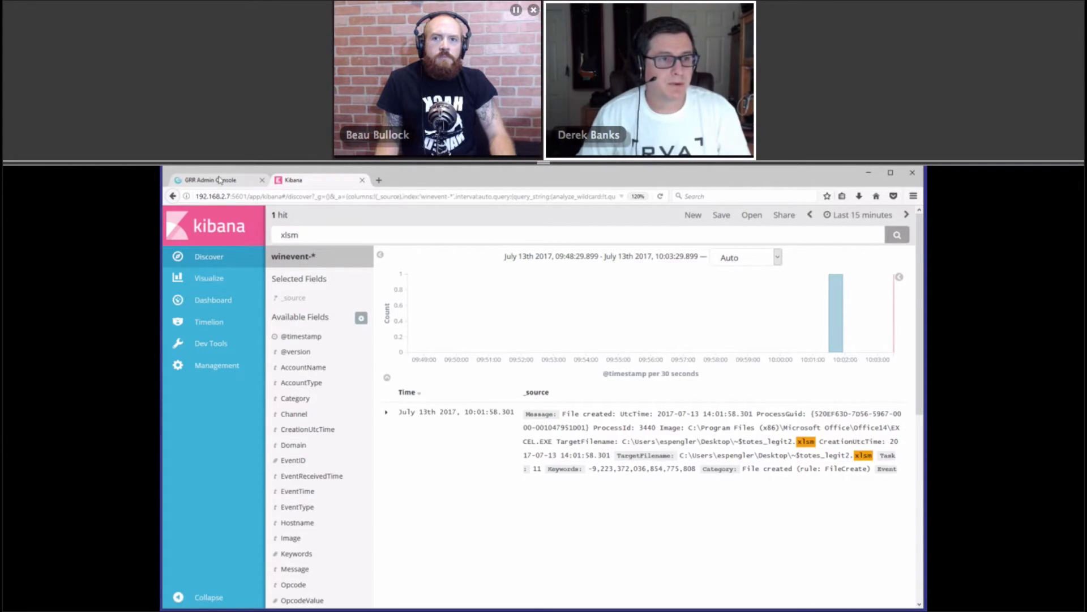
In the GRR admin console, search clients for 192.168.2.171
click(218, 180)
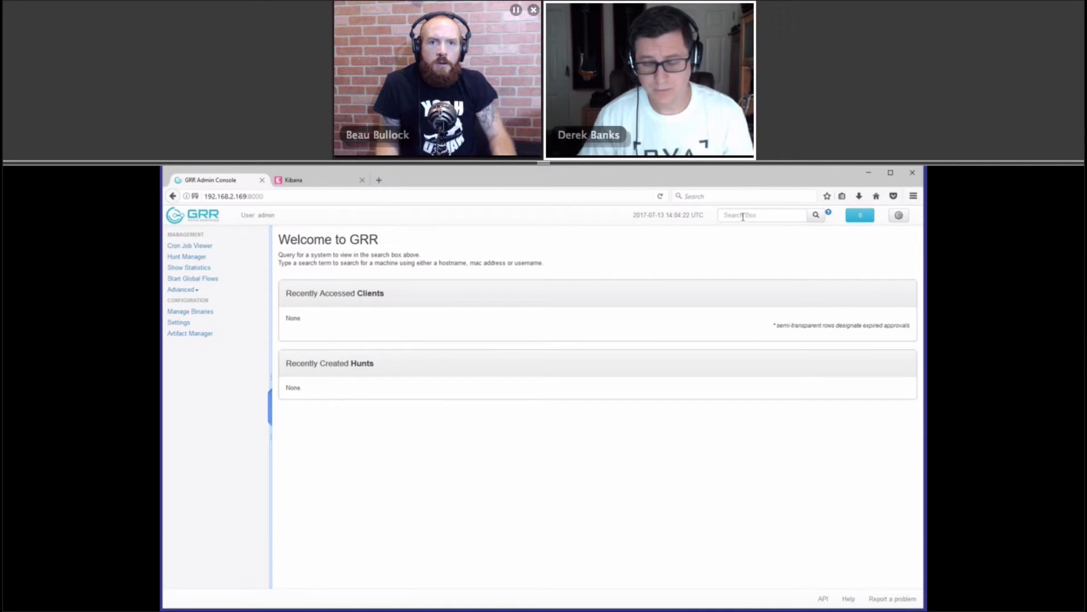
text(192.1)
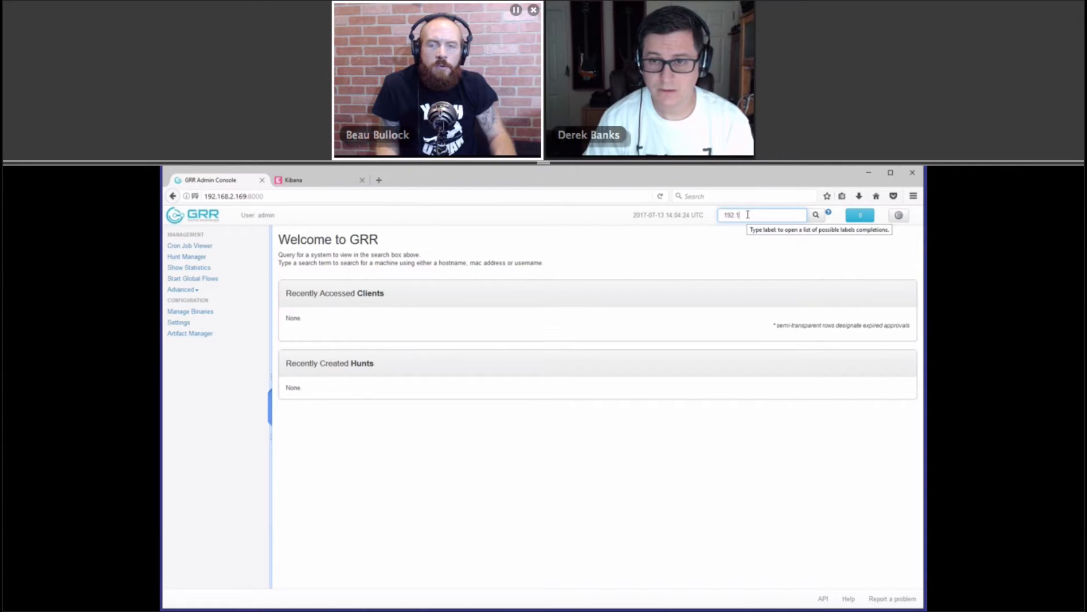
text(192.168.2.171)
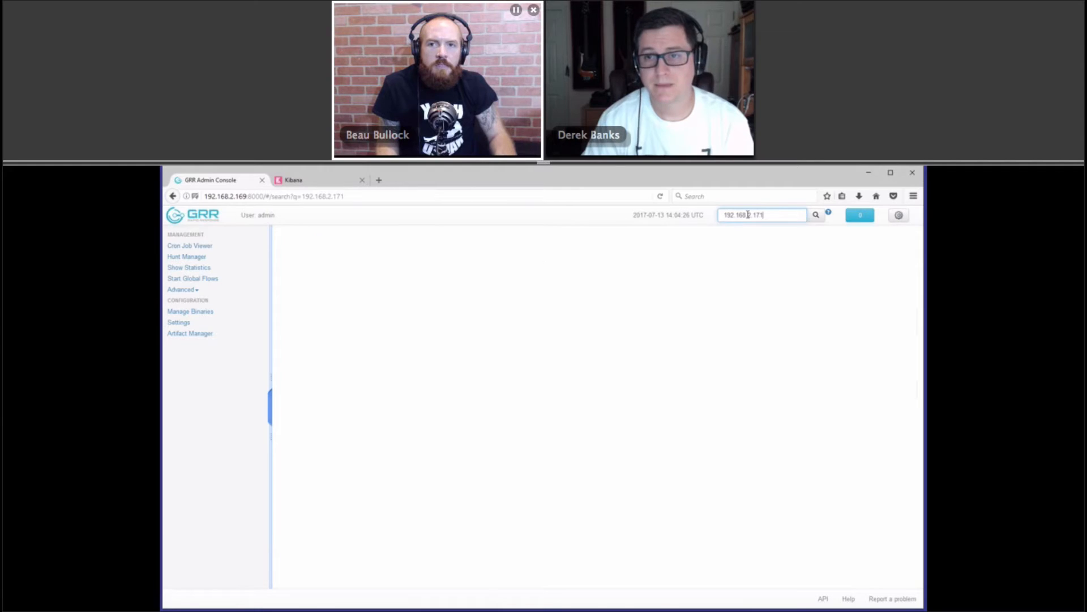
click(816, 214)
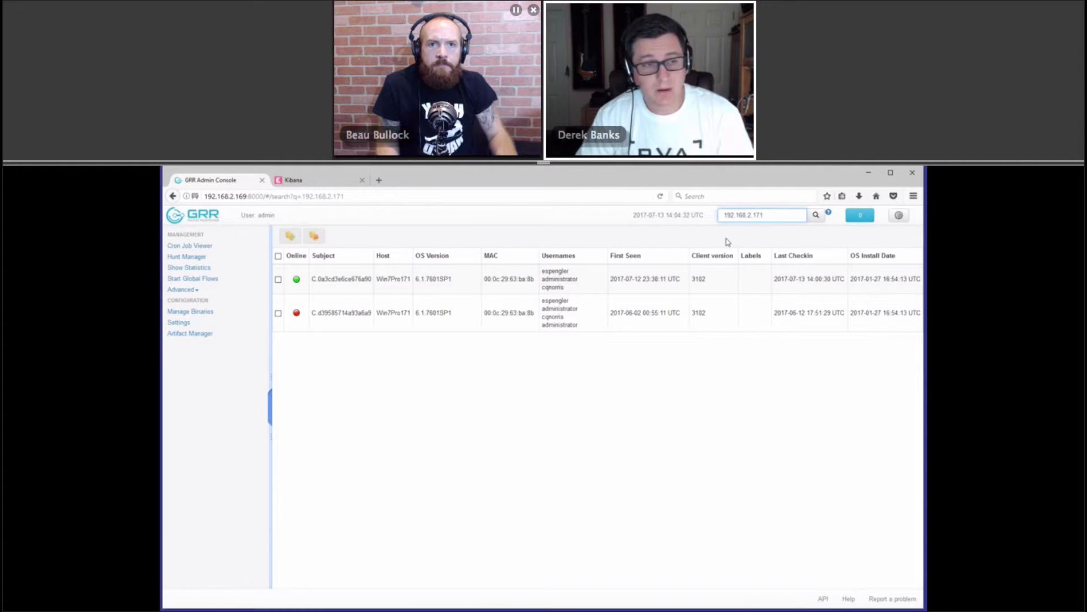
click(191, 311)
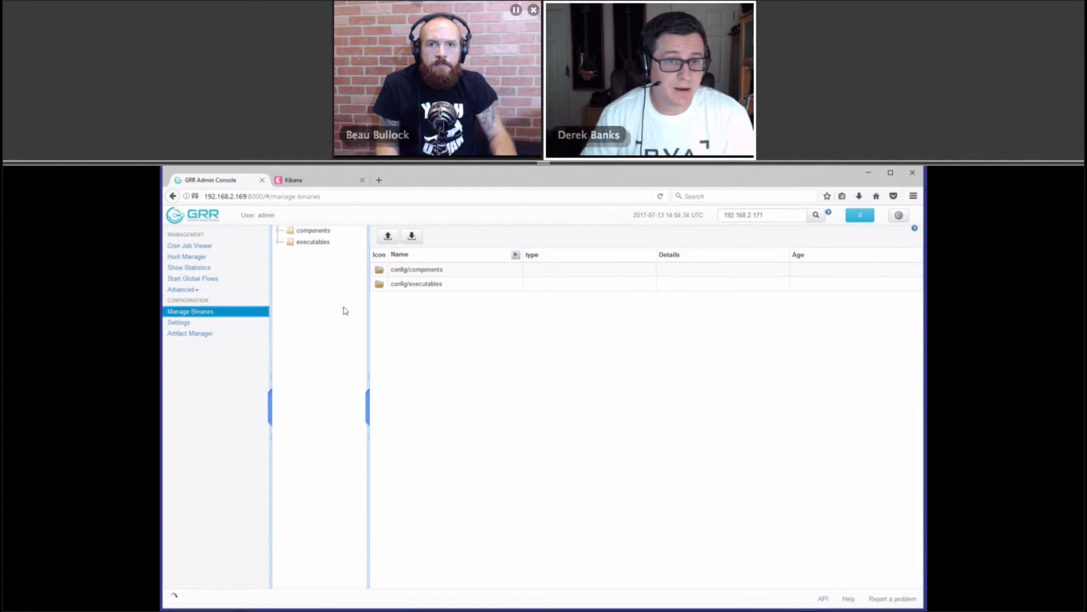
mouse_move(388, 314)
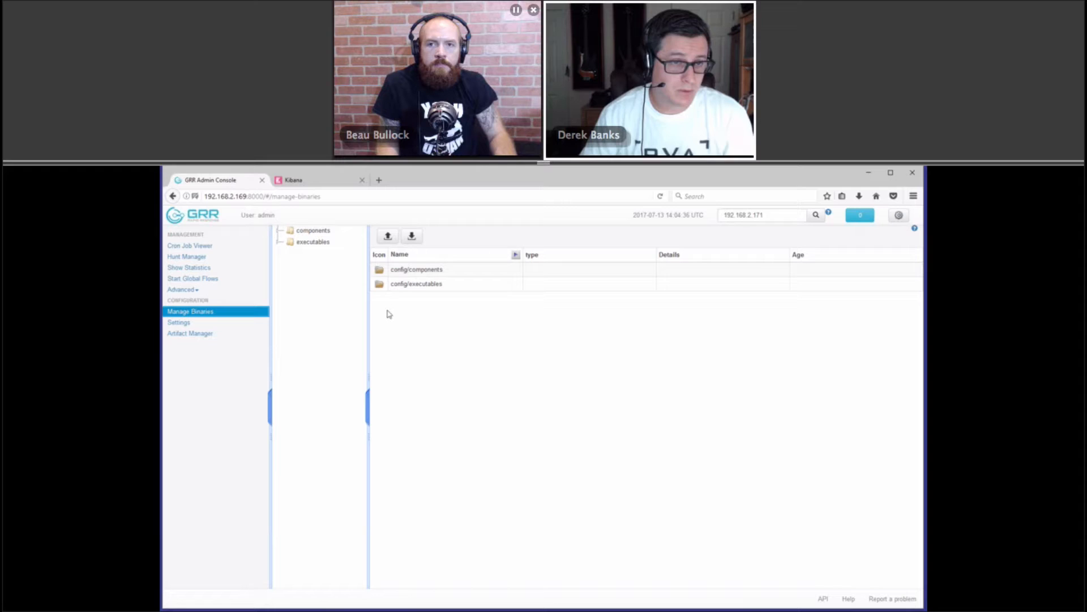
mouse_move(415, 301)
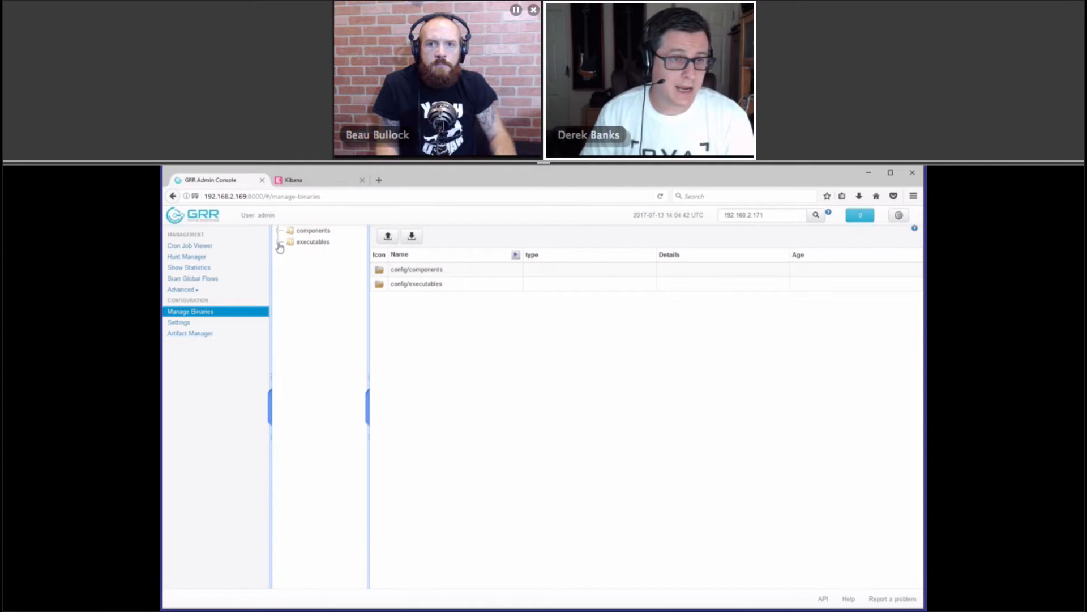
mouse_move(189, 245)
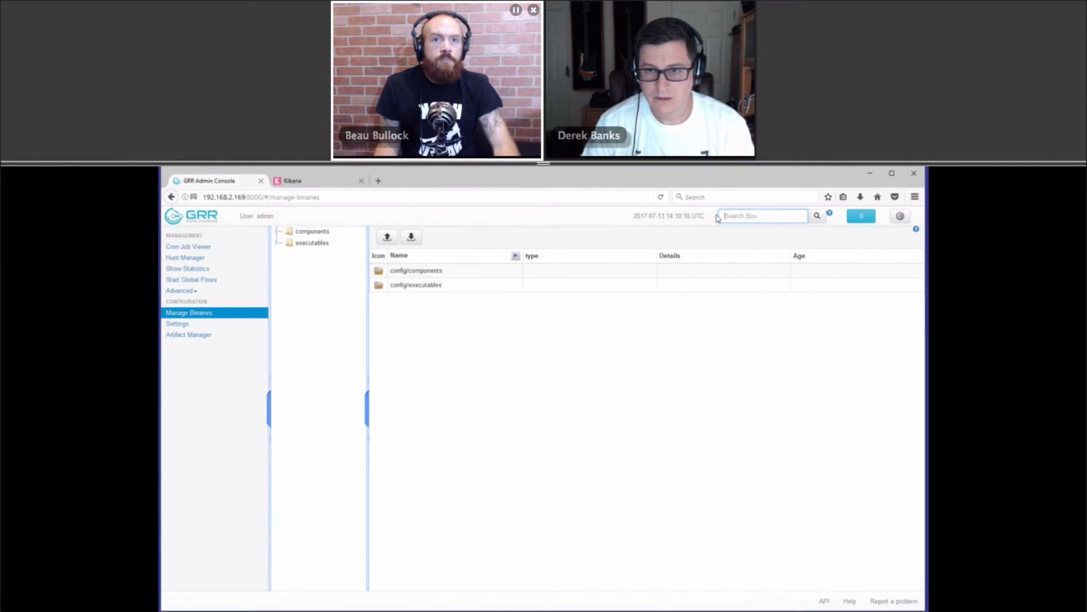
text(192.168.2.171)
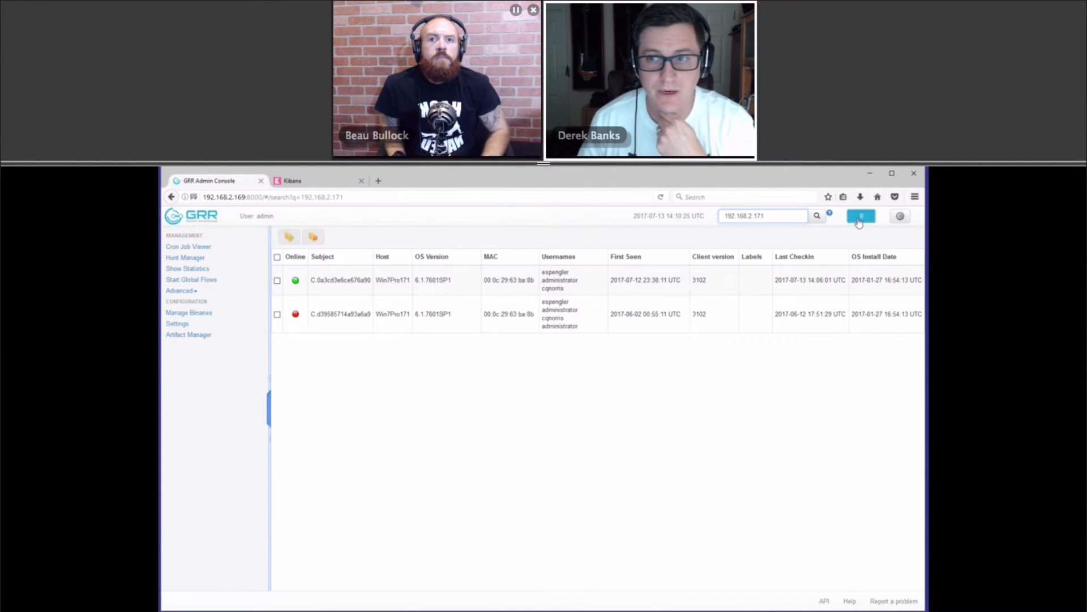
Open the online Win7Pro171 client's FileFinder result and select its subject path
click(862, 216)
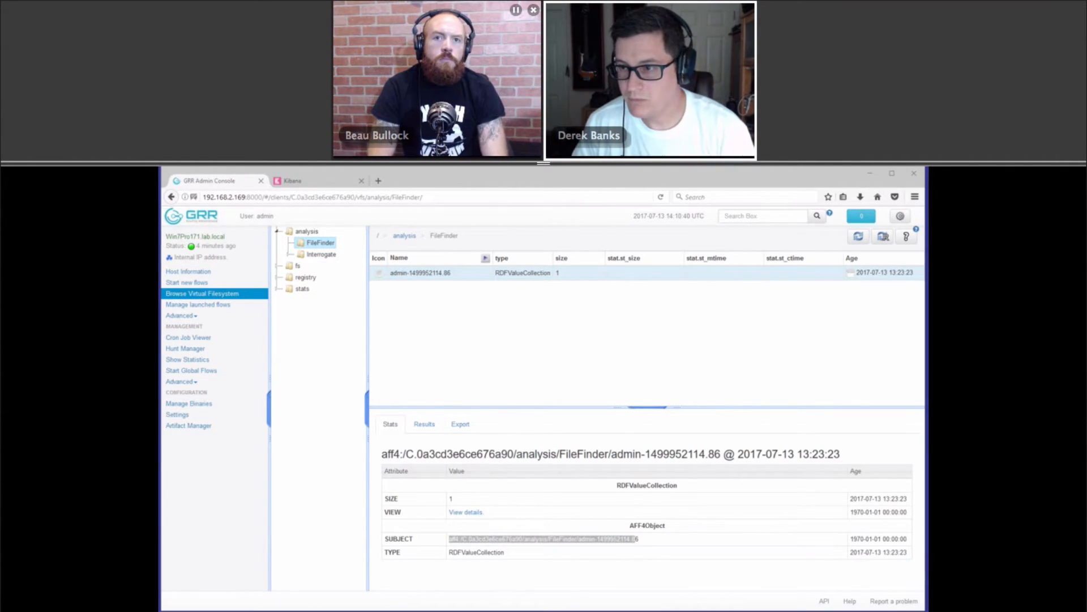
double_click(543, 538)
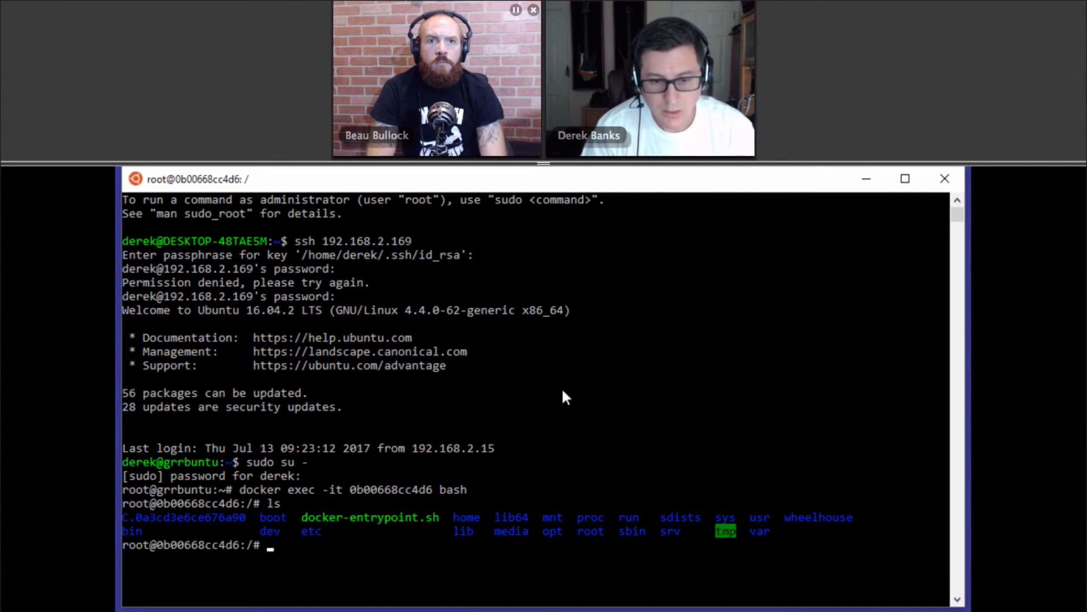
In the GRR container, check the espengler Desktop folder for the collected totes_legit2.xlsm
text(file C.0a3cd3e6ce676a90/fs/os/C\:/Users/espengler/Desktop/totes_legit2.xlsm)
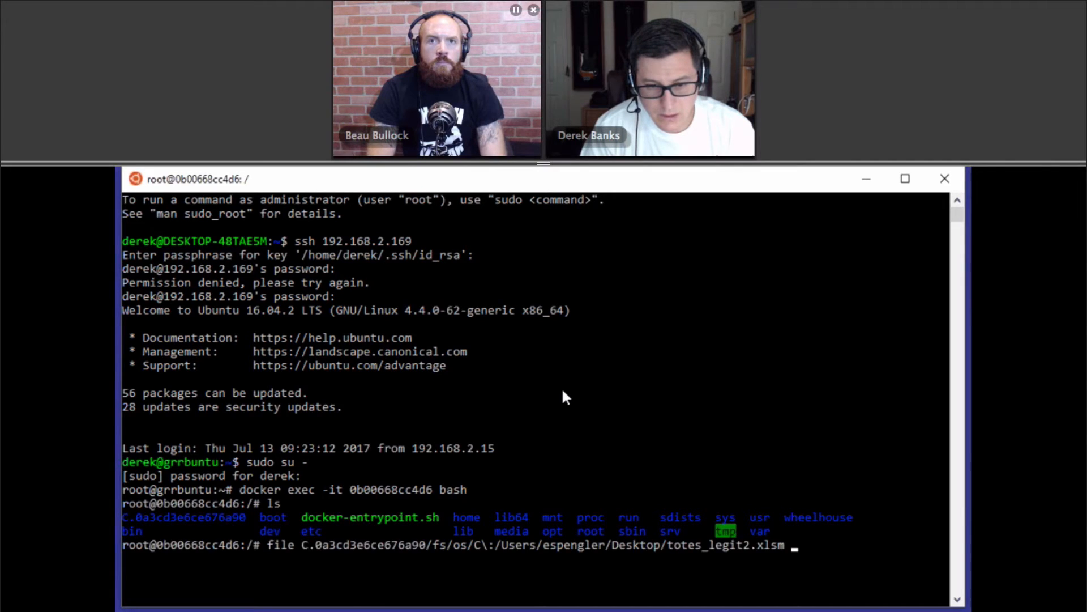
text(/usr/share/grr-server/bin/grr_export --username admin collection_files --path aff4:/C.0a3cd3e6ce676a90/analysis/FileFinder/admin-1499952114.86 --output .)
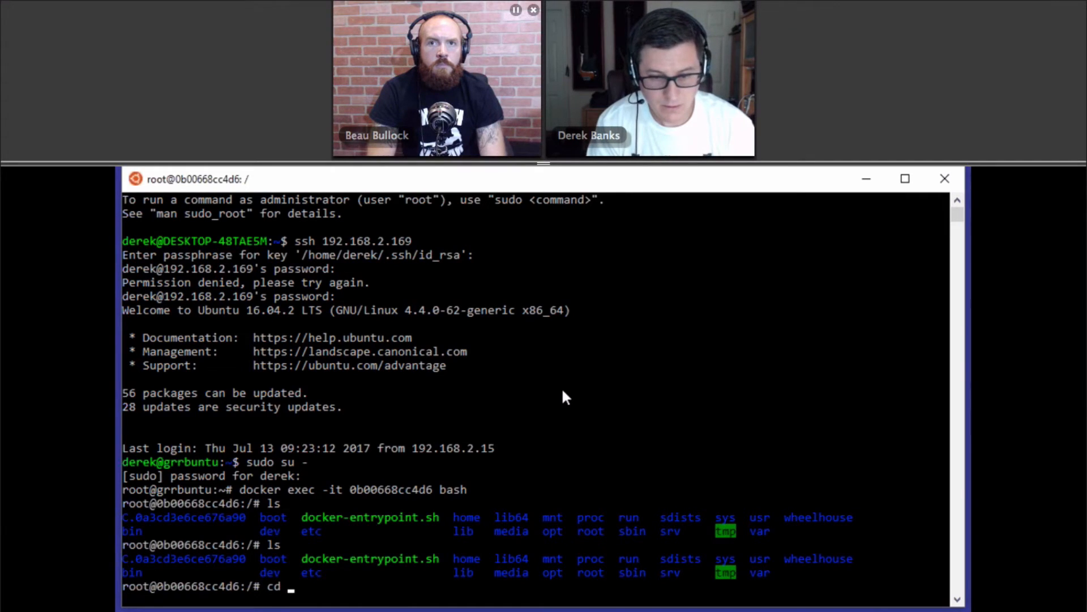
text(C.0a3cd3e6ce676a90/fs/os/C\:/Users/espengler/)
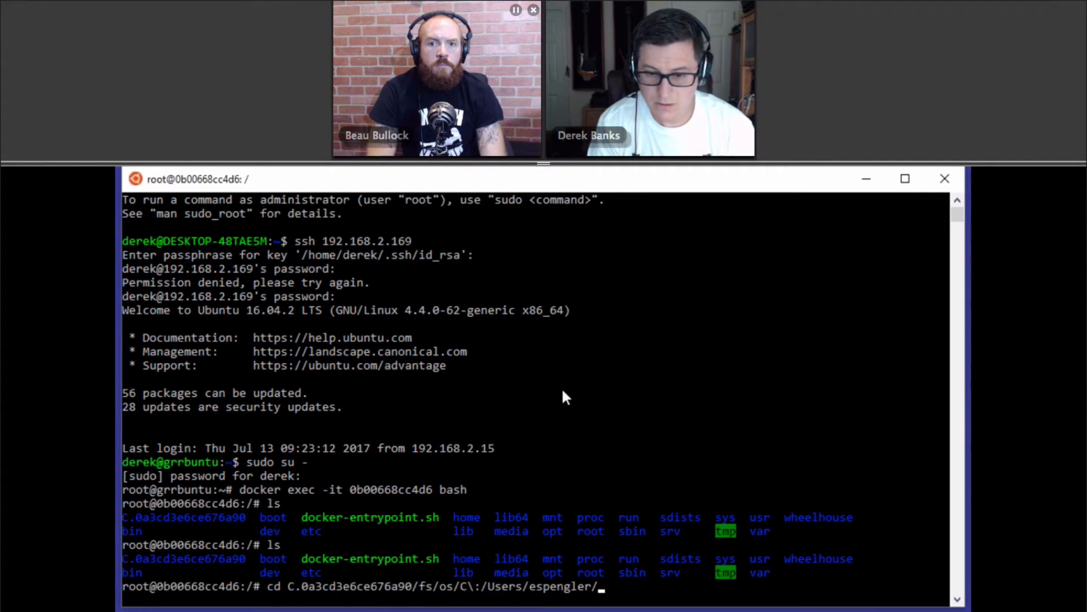
text(Desktop/)
text(ls)
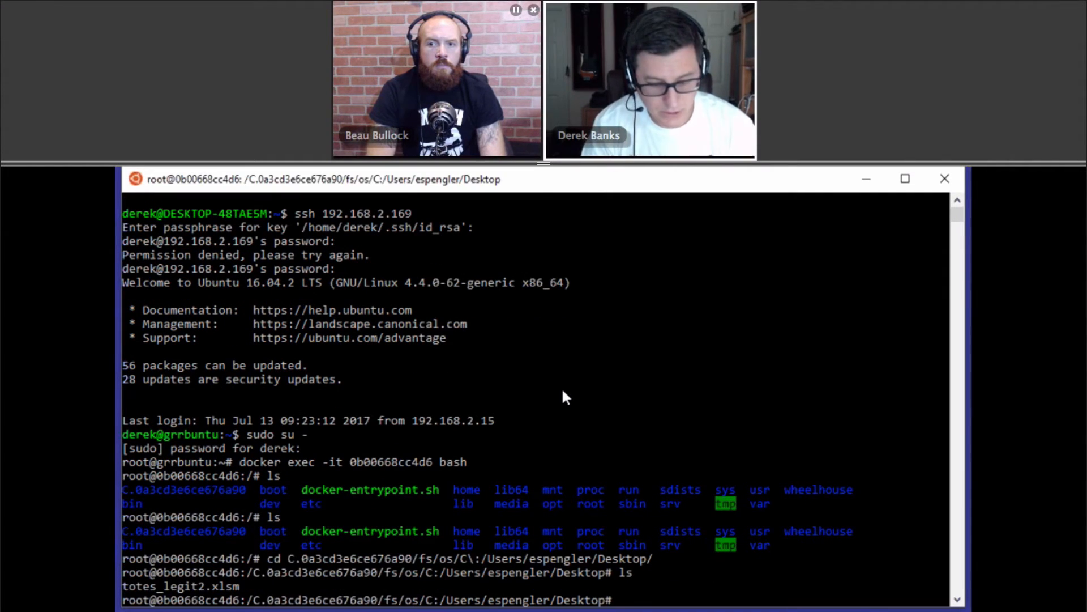
text(file)
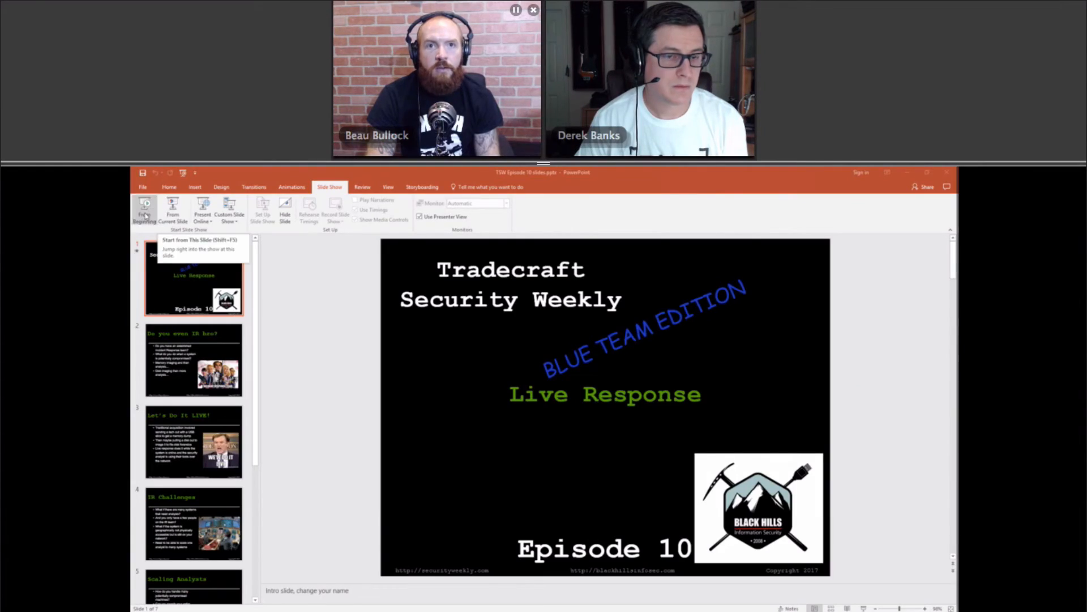
Present the episode deck from the beginning through to the End slide
click(143, 208)
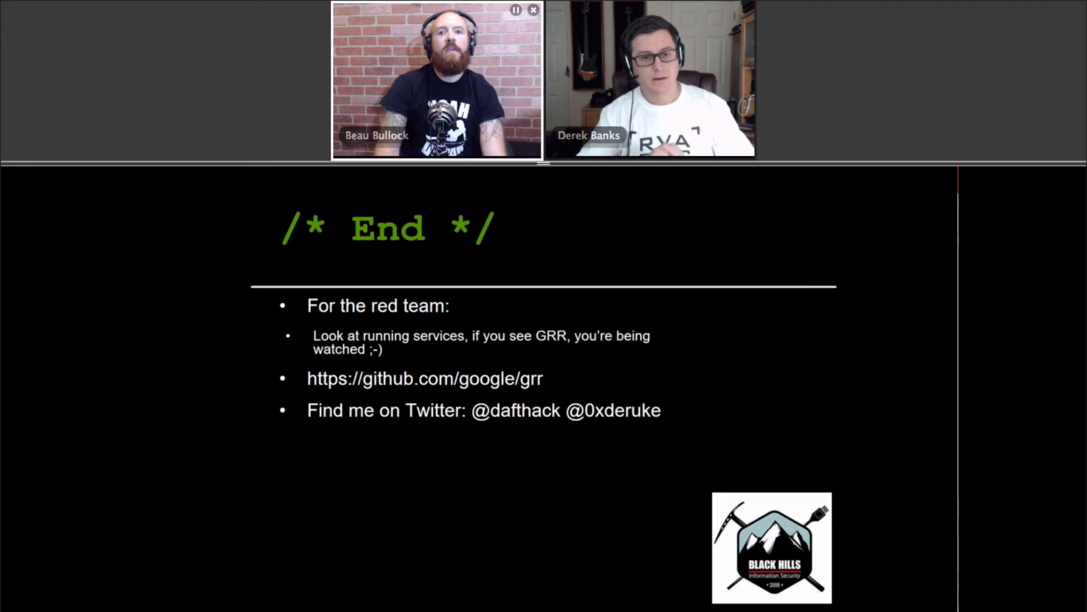